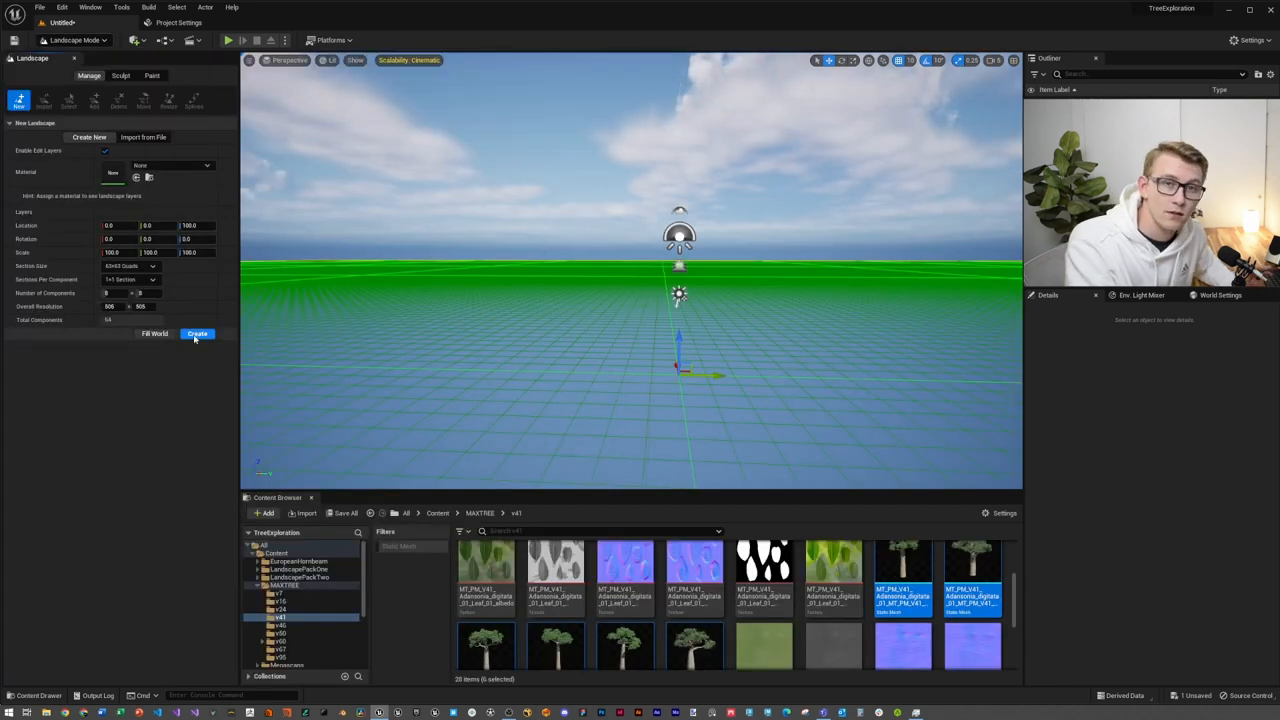
Create the new landscape so a checkered ground plane covers the level
{"action": "left_click", "coordinate": [196, 332]}
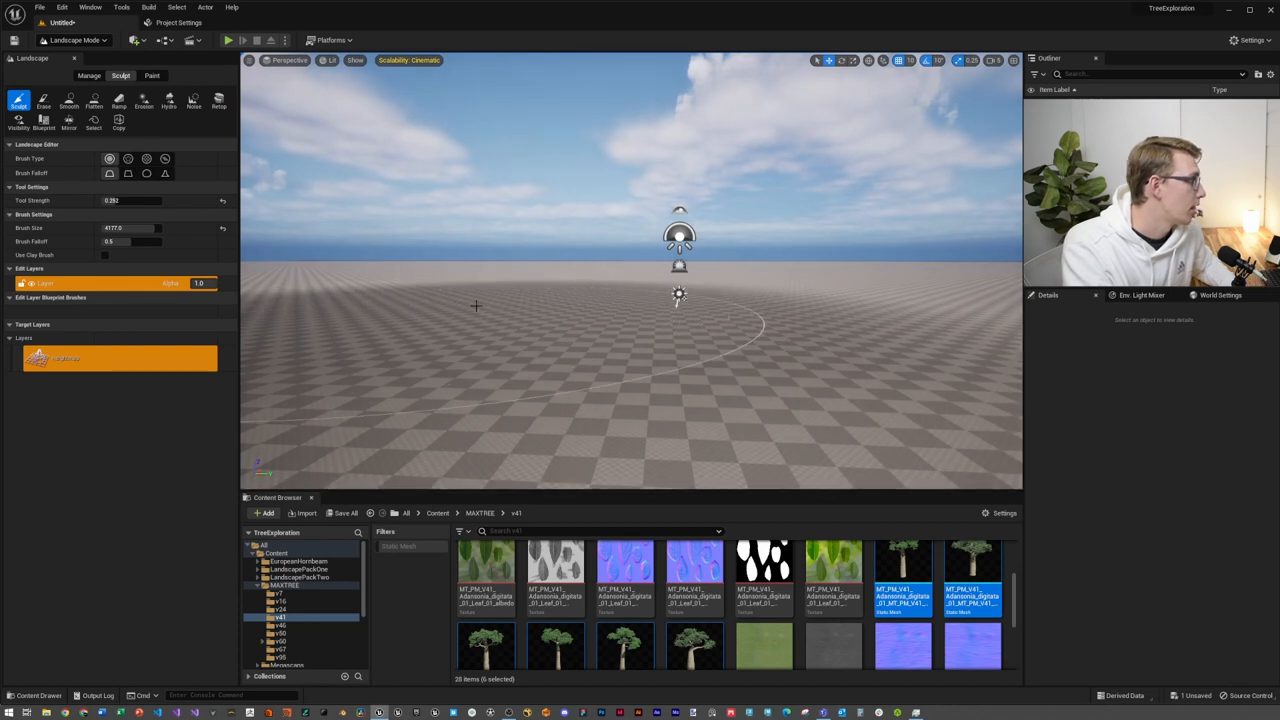
{"action": "left_click", "coordinate": [76, 40]}
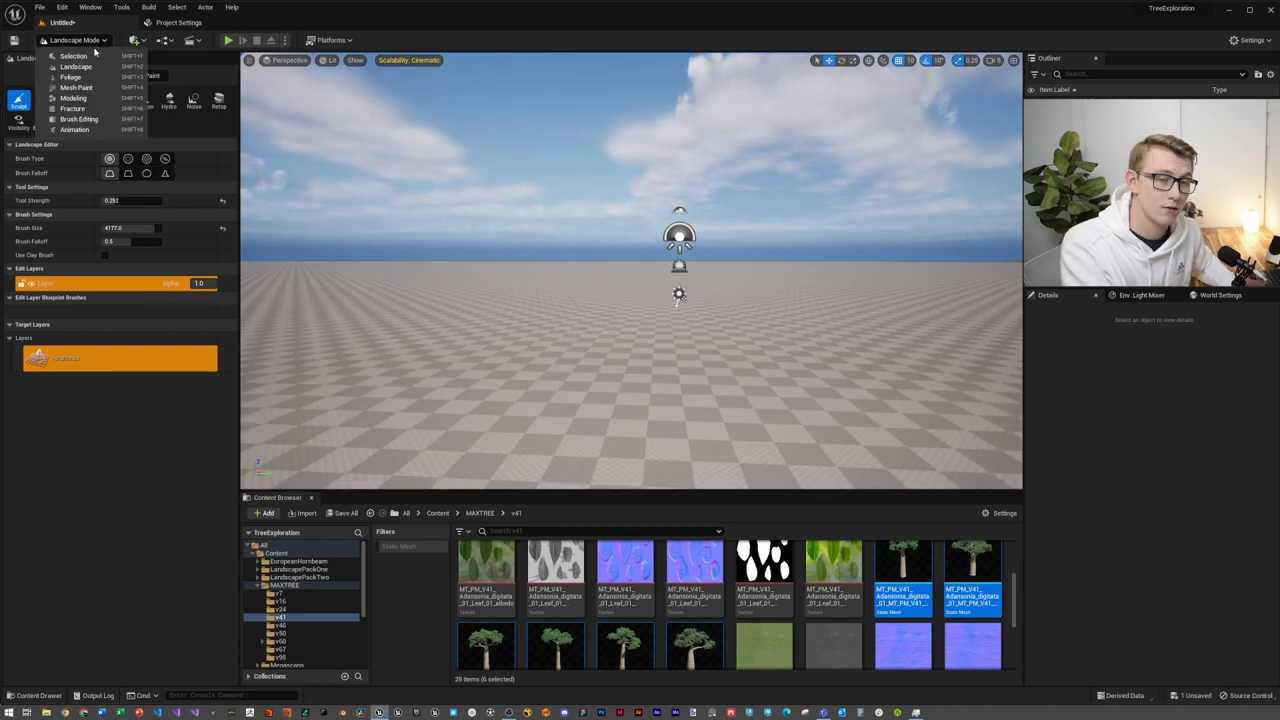
{"action": "mouse_move", "coordinate": [76, 66]}
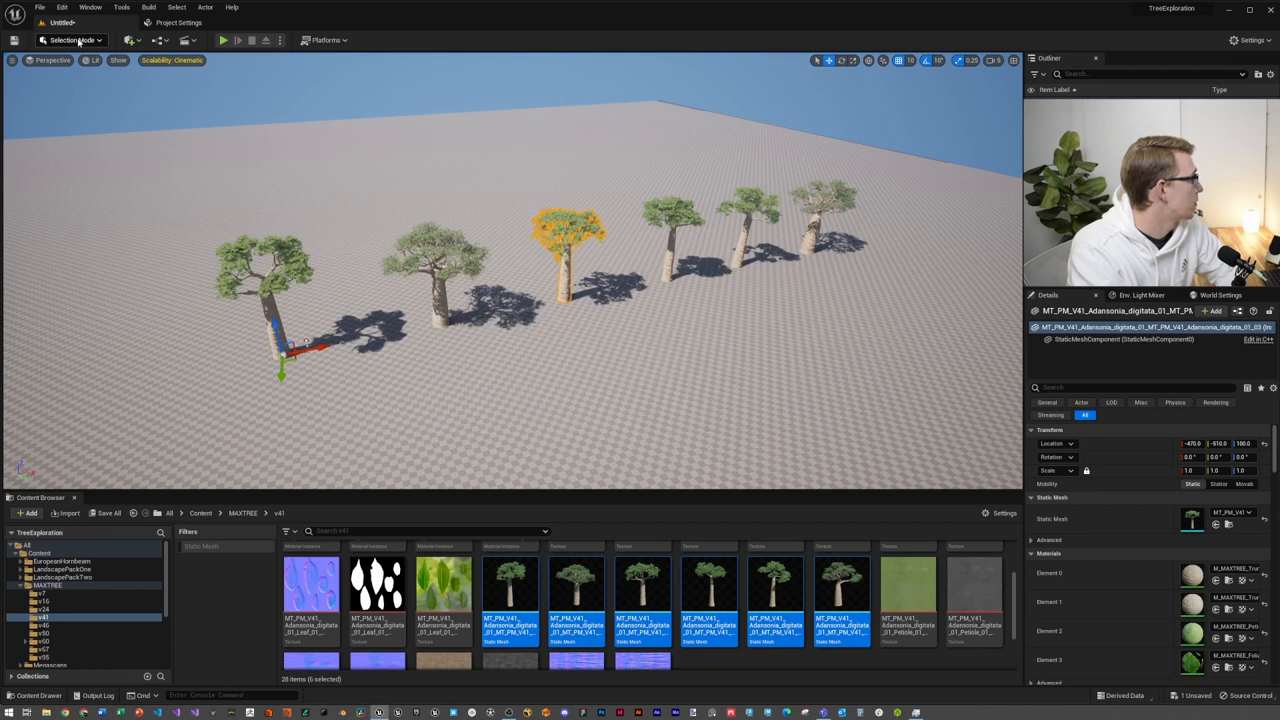
Switch the editor from the Modes dropdown into Modeling mode
{"action": "left_click", "coordinate": [72, 40]}
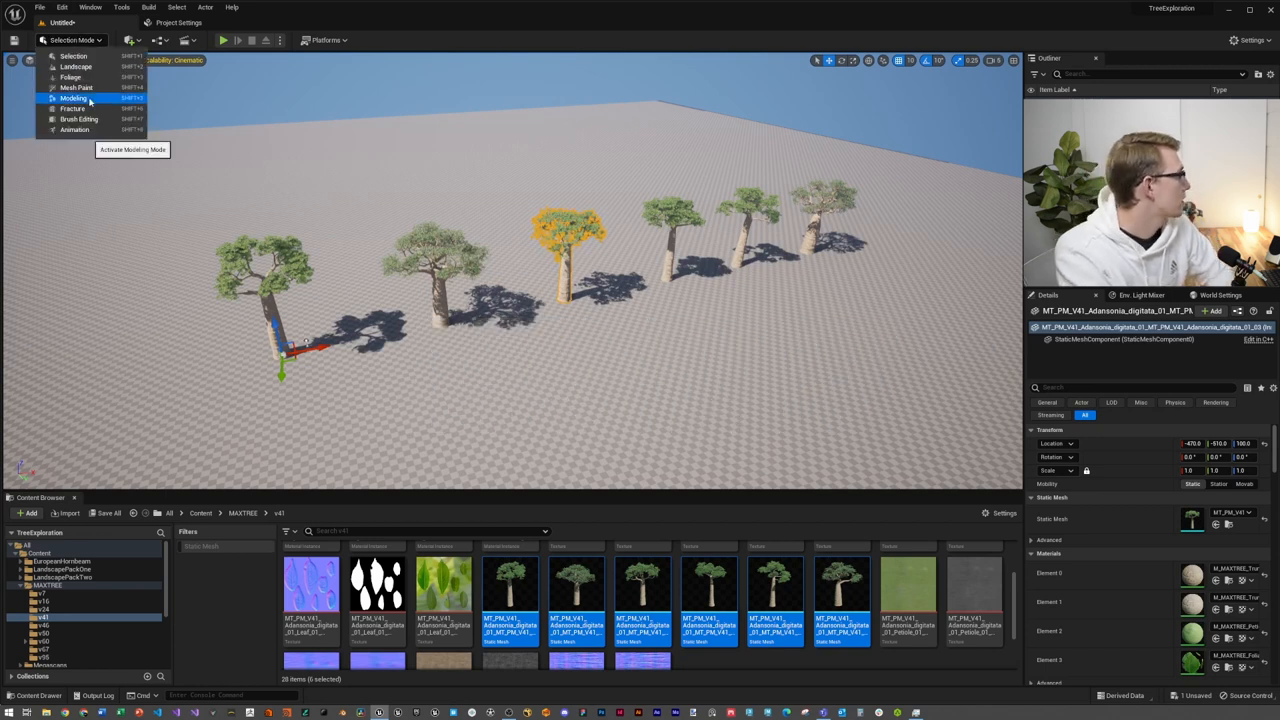
{"action": "left_click", "coordinate": [72, 98]}
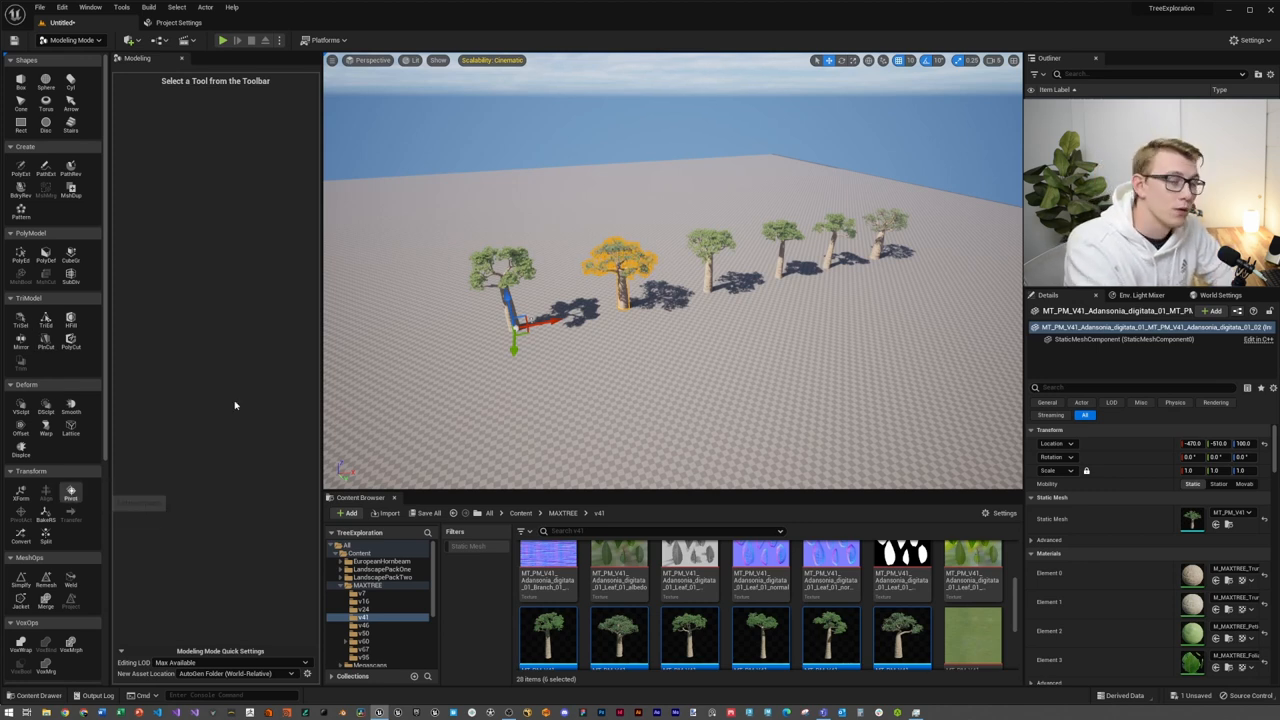
Set two trees' pivots to bottom centre with the Pivot tool and accept each edit
{"action": "left_click", "coordinate": [72, 496]}
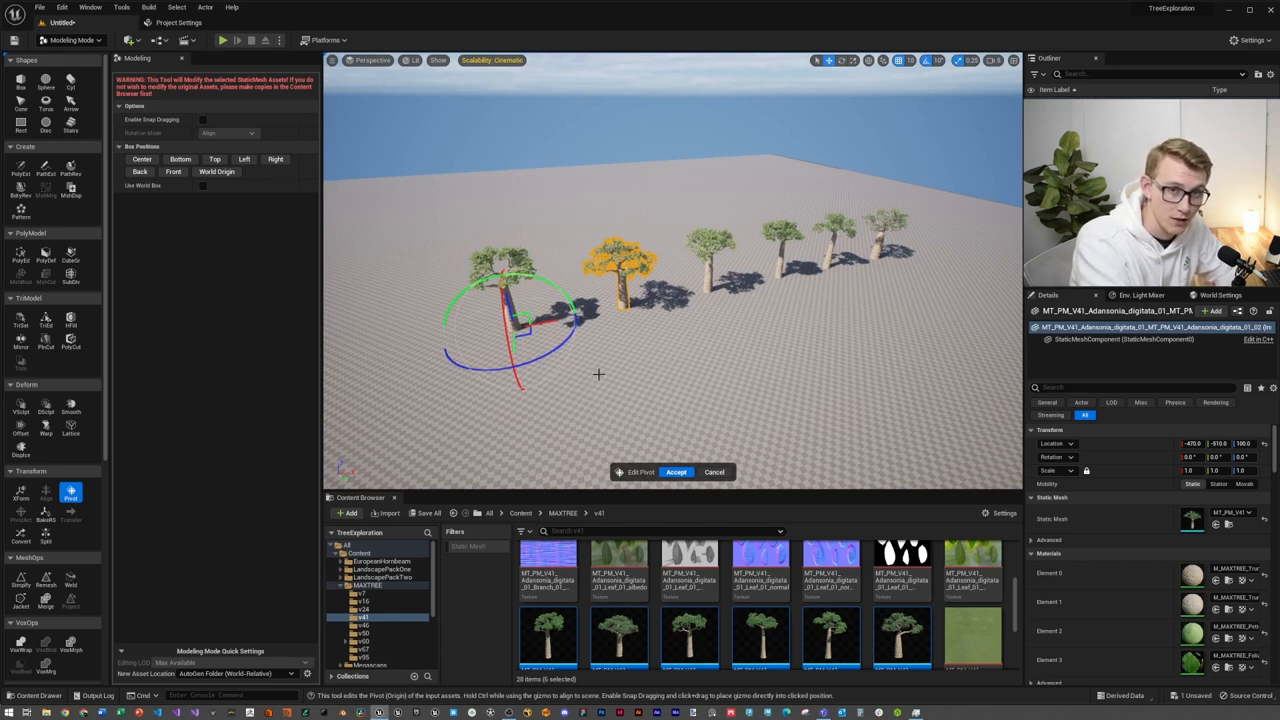
{"action": "mouse_move", "coordinate": [180, 160]}
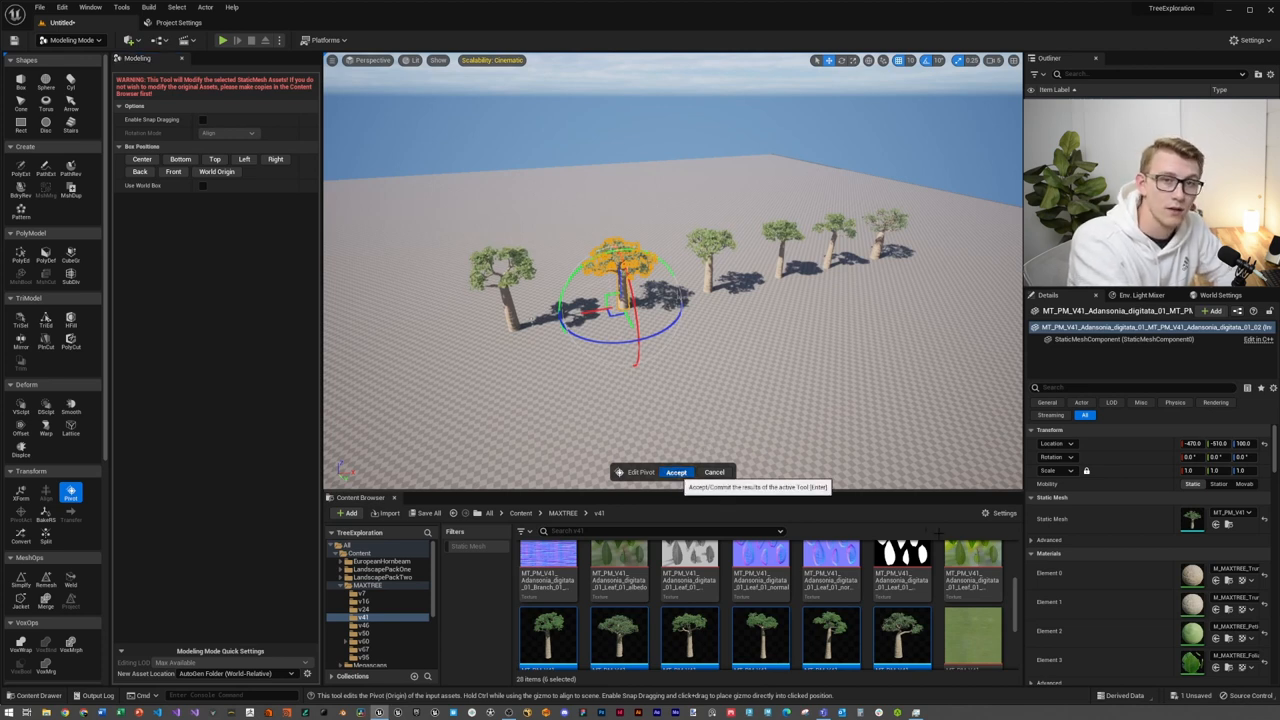
{"action": "left_click", "coordinate": [676, 472]}
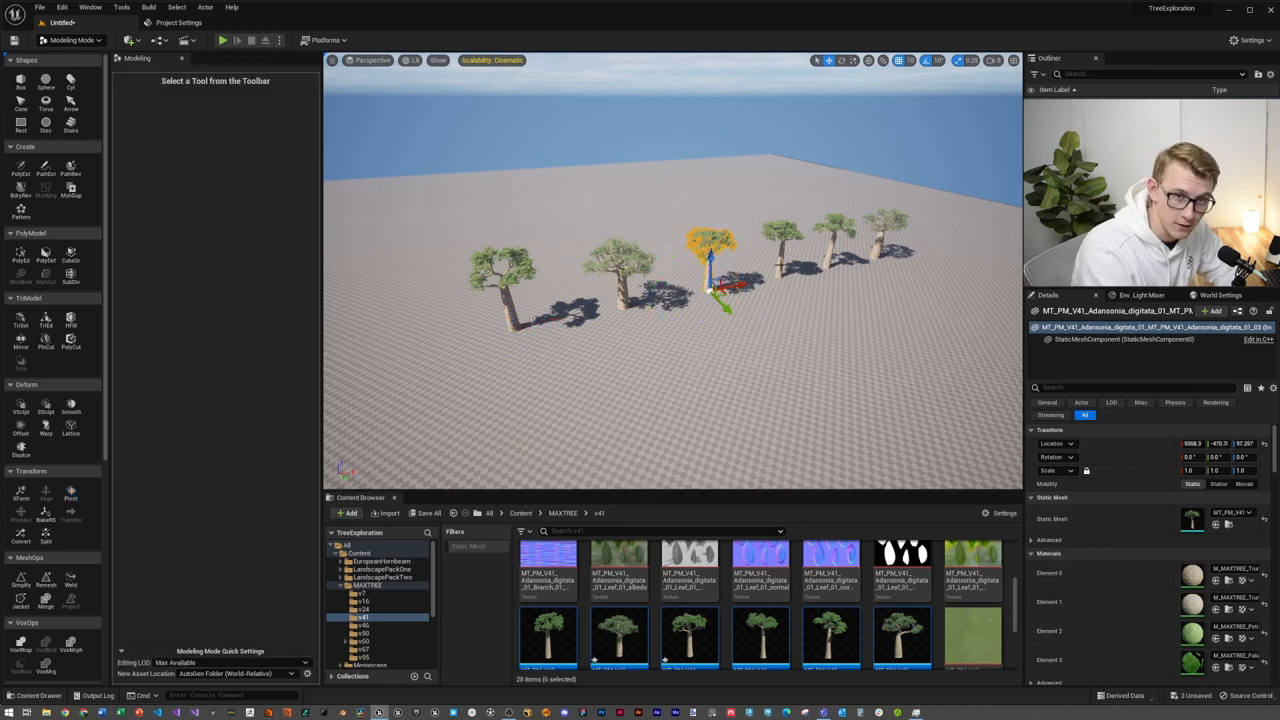
{"action": "left_click", "coordinate": [70, 496]}
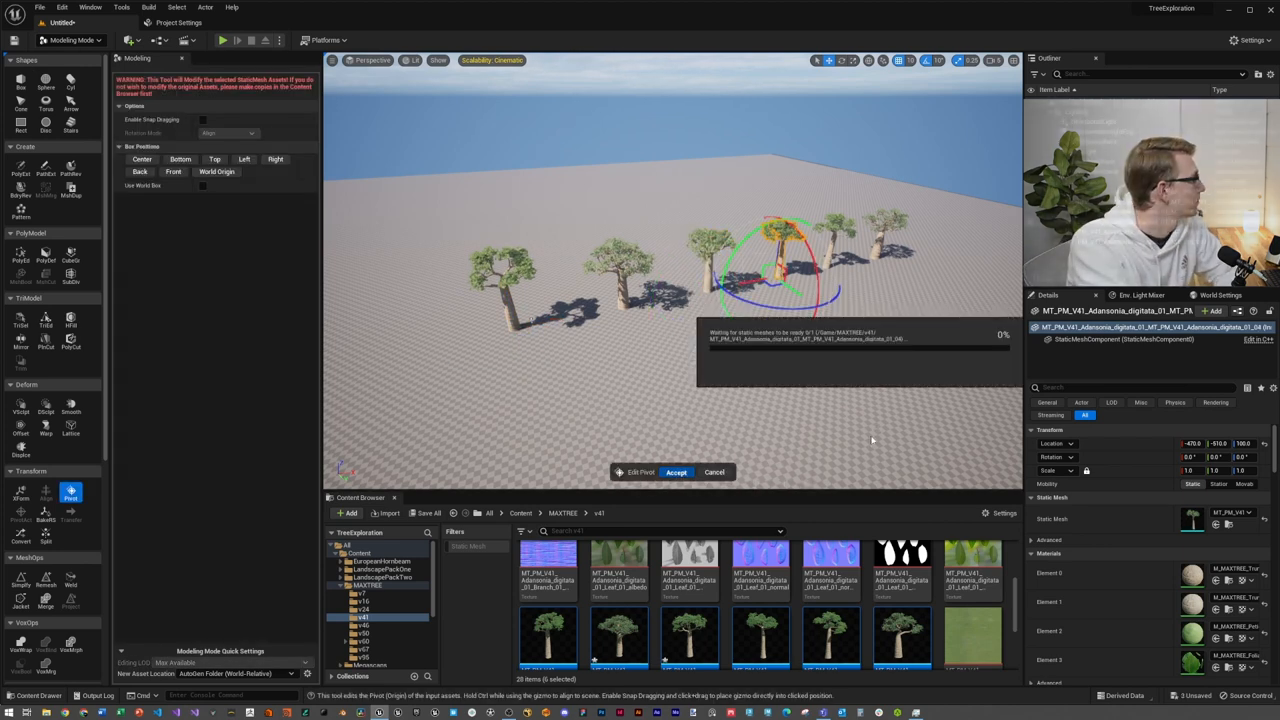
{"action": "left_click", "coordinate": [676, 472]}
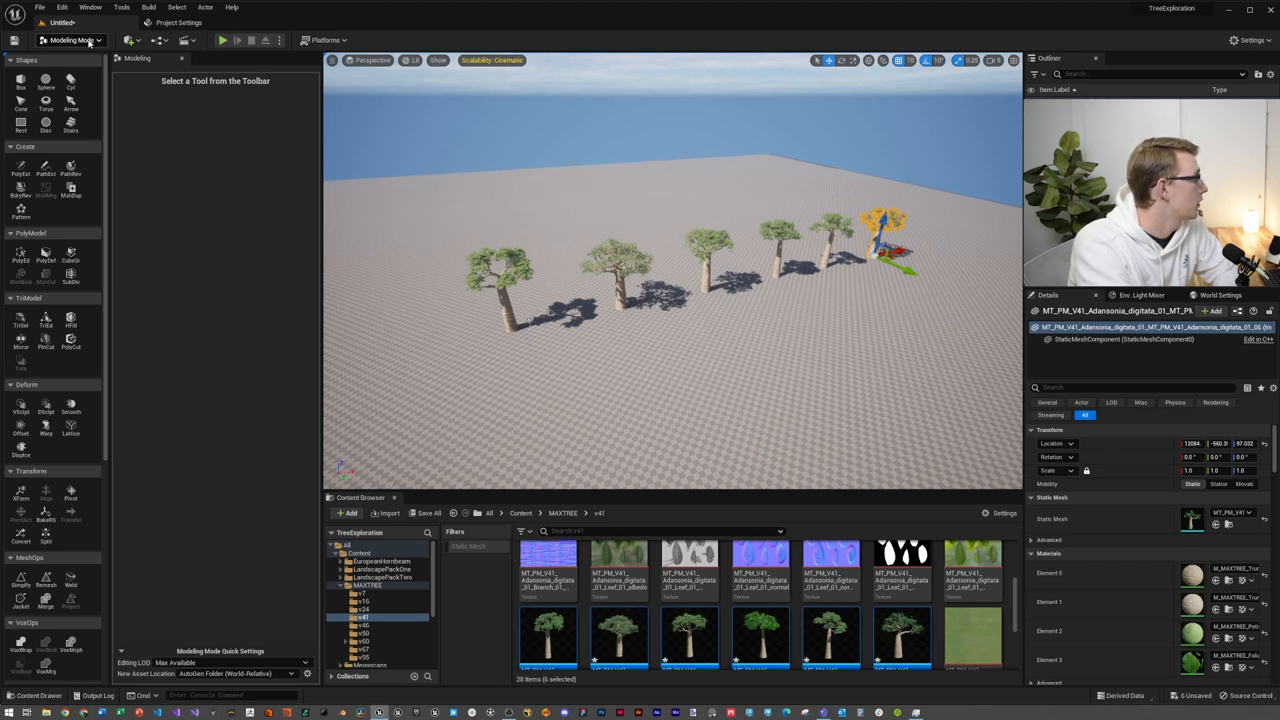
Leave Modeling mode and switch the editor into Foliage mode
{"action": "left_click", "coordinate": [70, 40]}
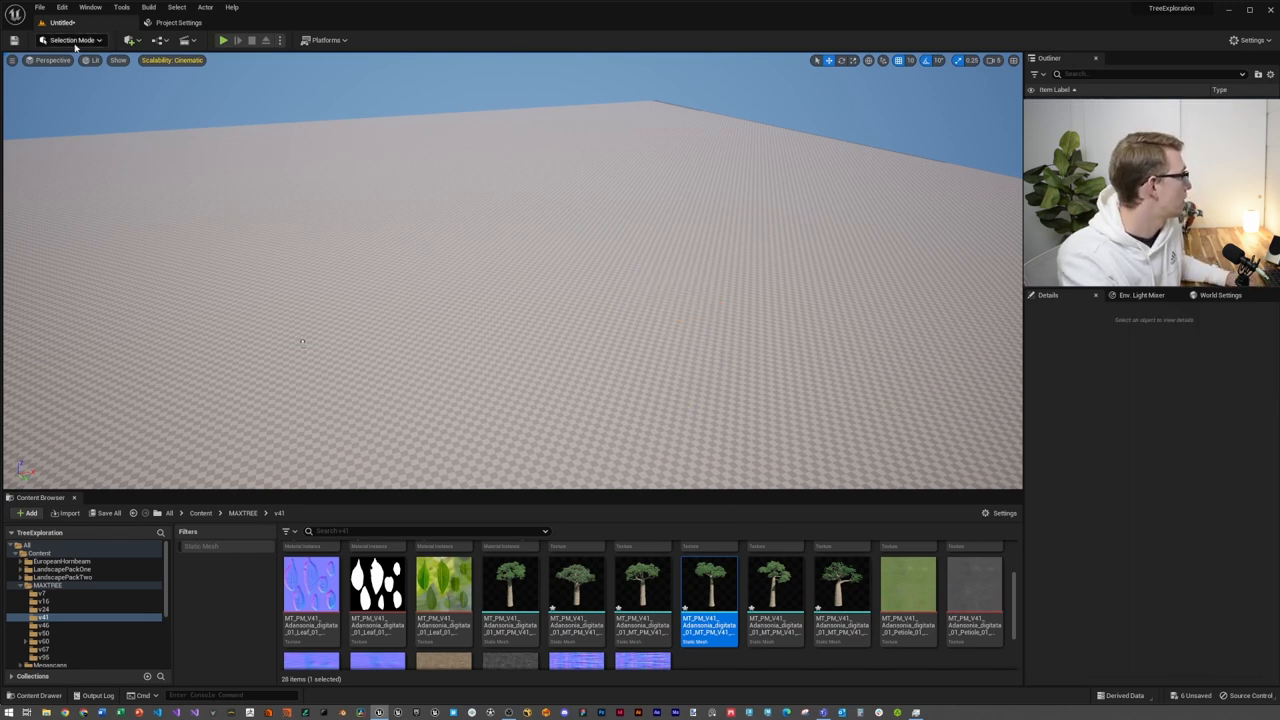
{"action": "left_click", "coordinate": [72, 40]}
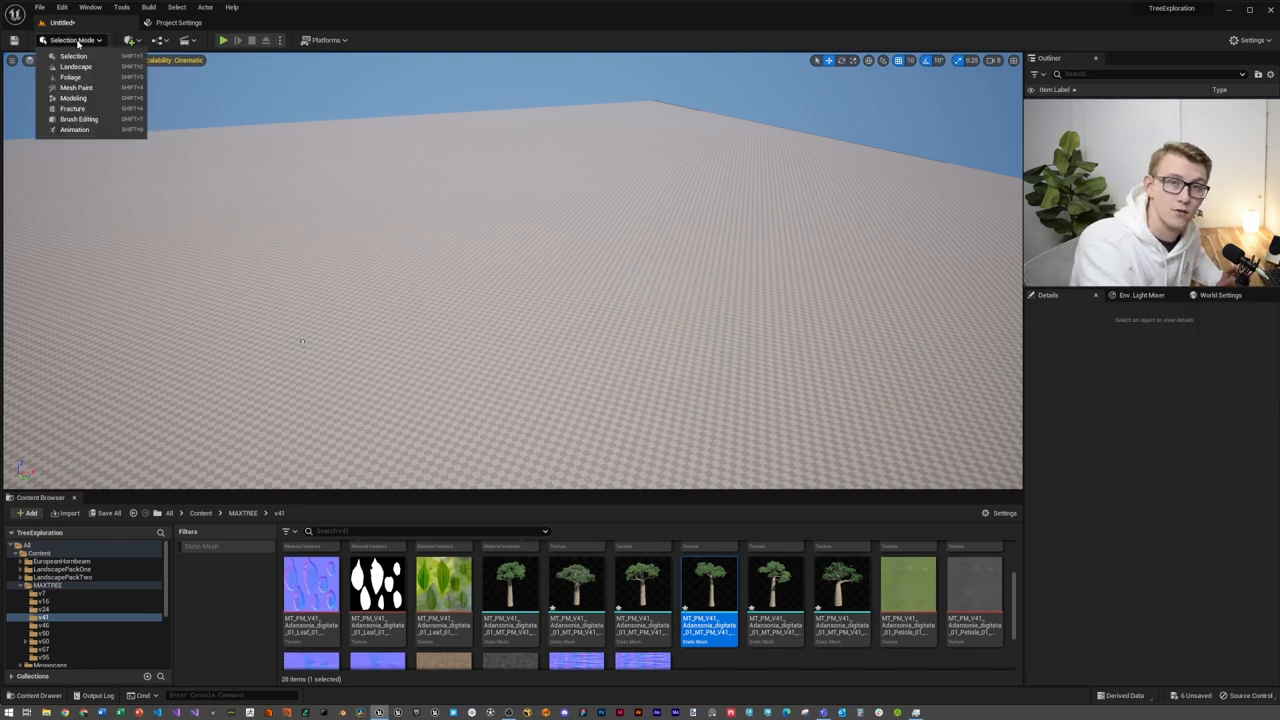
{"action": "left_click", "coordinate": [72, 76]}
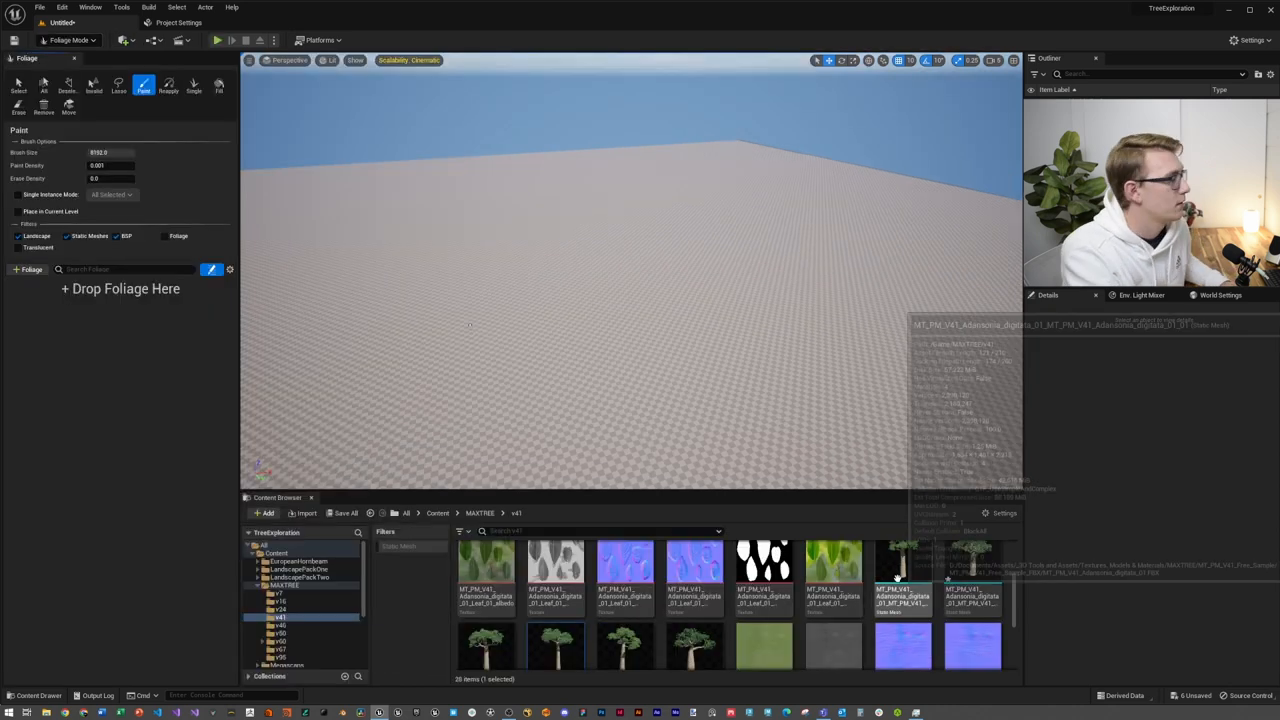